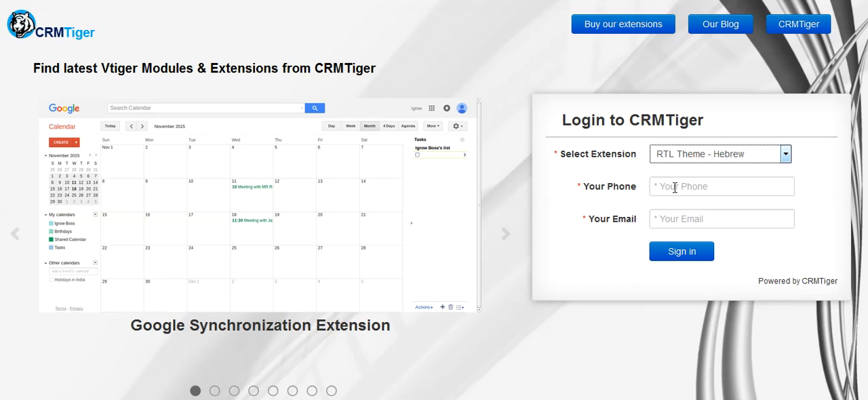
text(1324657498)
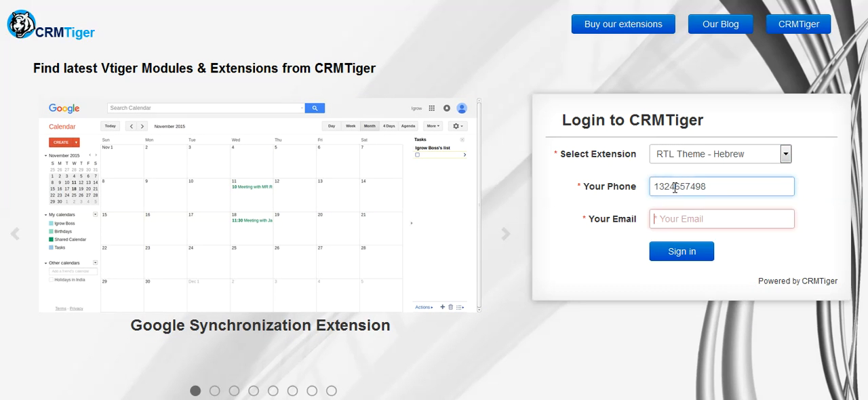
text(test@gmail.com)
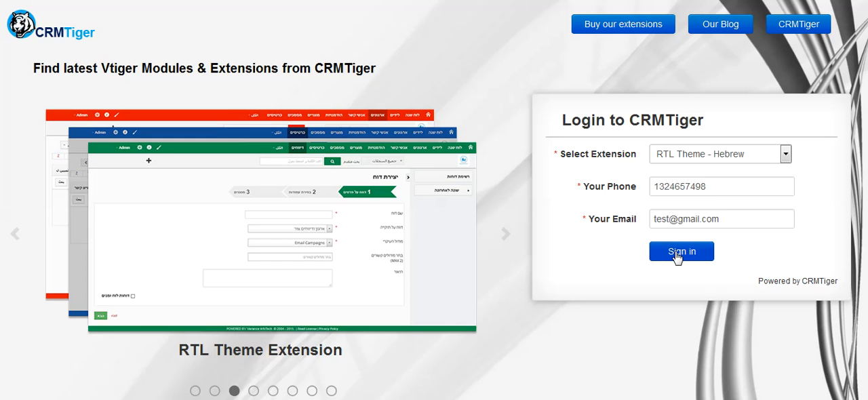
click(681, 252)
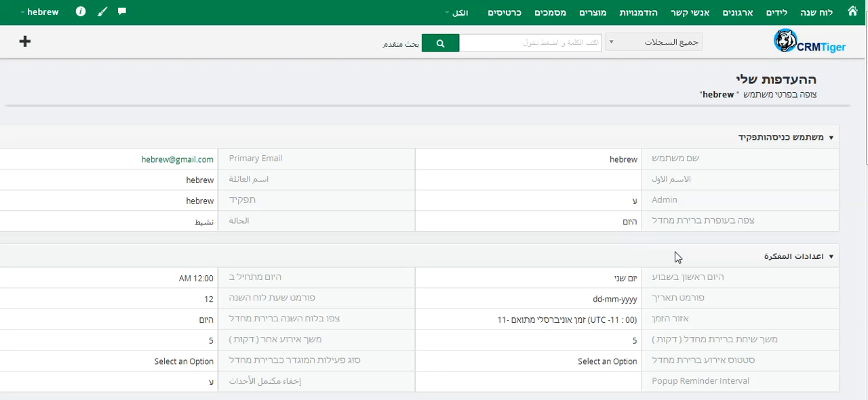
mouse_move(760, 46)
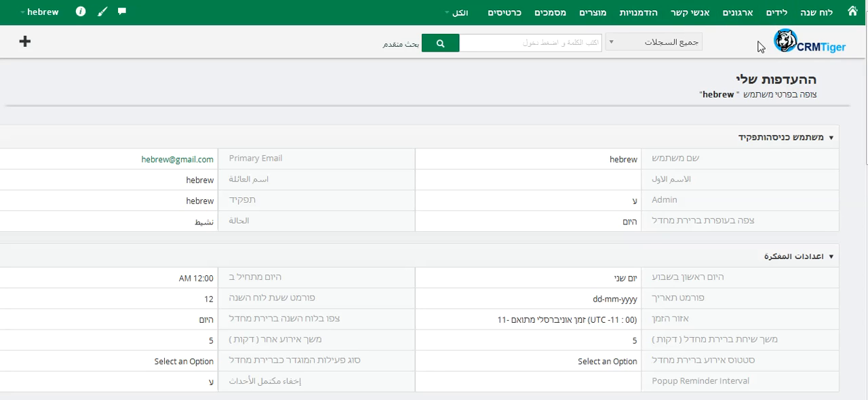
mouse_move(845, 110)
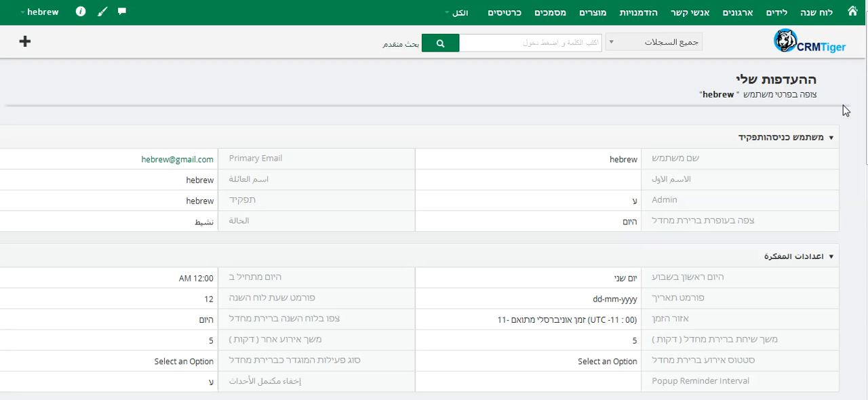
Scroll down the Hebrew RTL My Preferences page to review account and calendar settings.
scroll(down, 3)
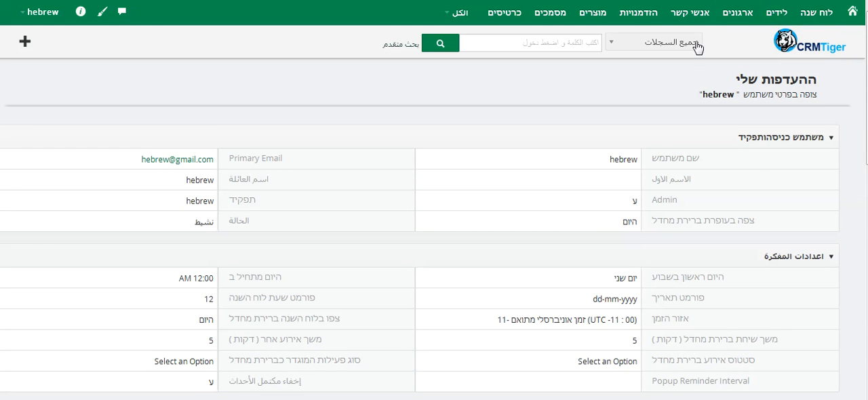
Show the calendar as a January 2017 month view and reveal the user account options.
click(818, 11)
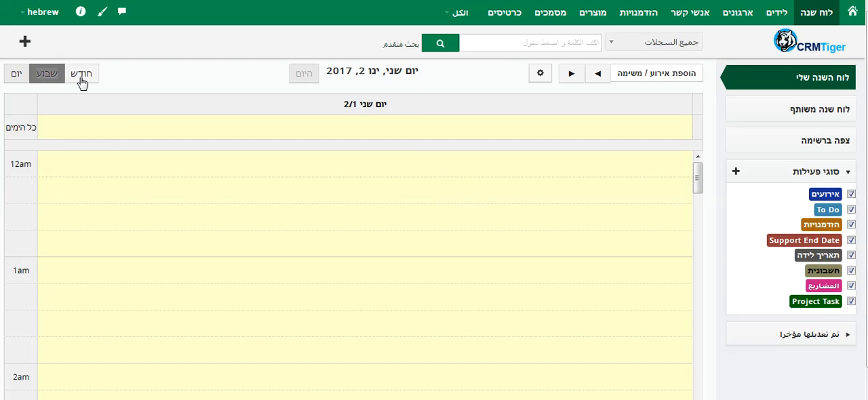
click(81, 73)
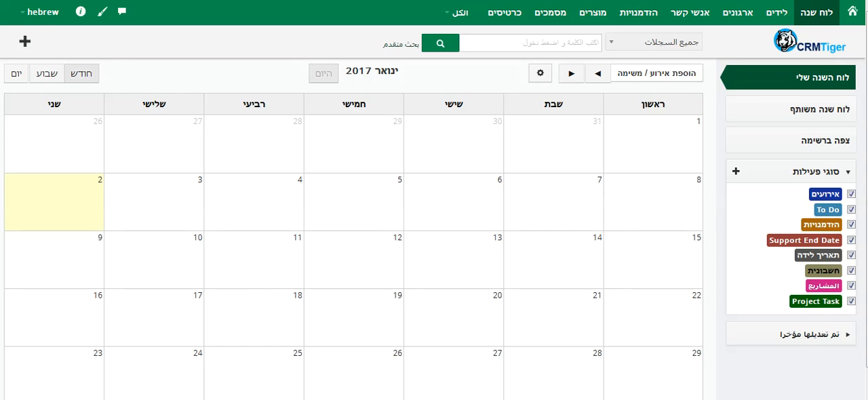
click(38, 11)
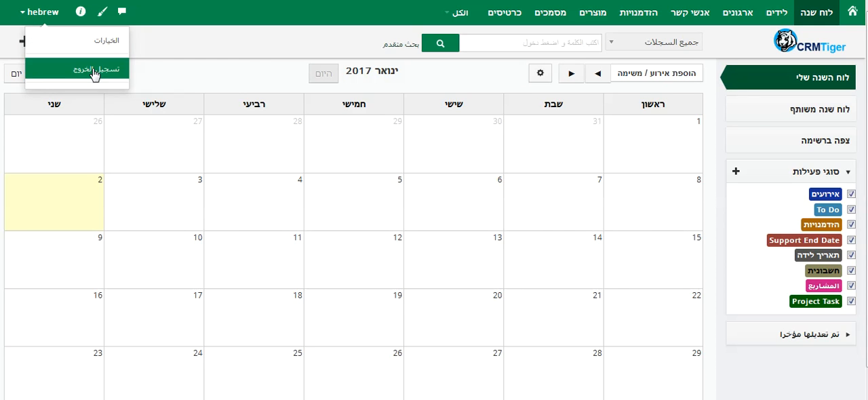